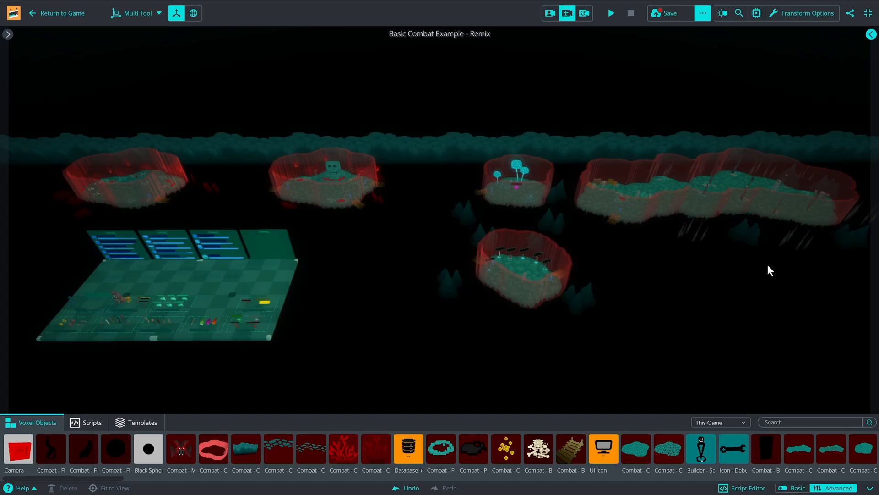
pyautogui.moveTo(607, 206)
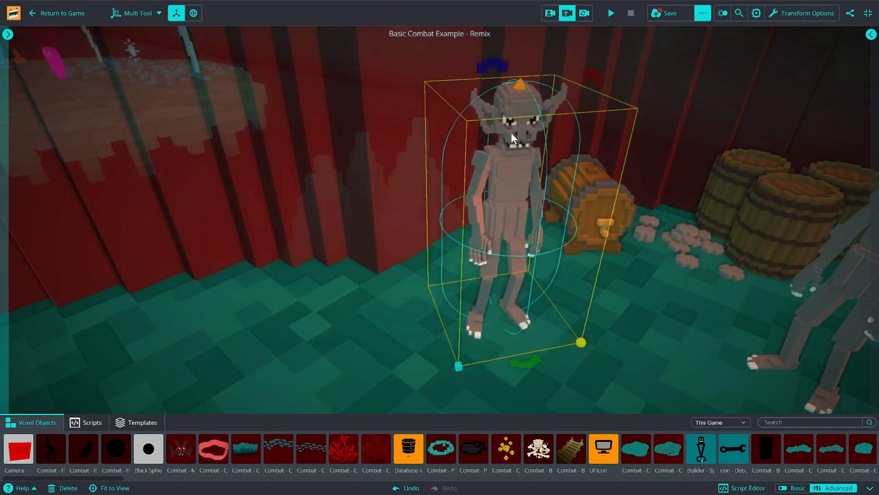
# - Briefly playtest the game to preview the monster, then stop
pyautogui.click(611, 13)
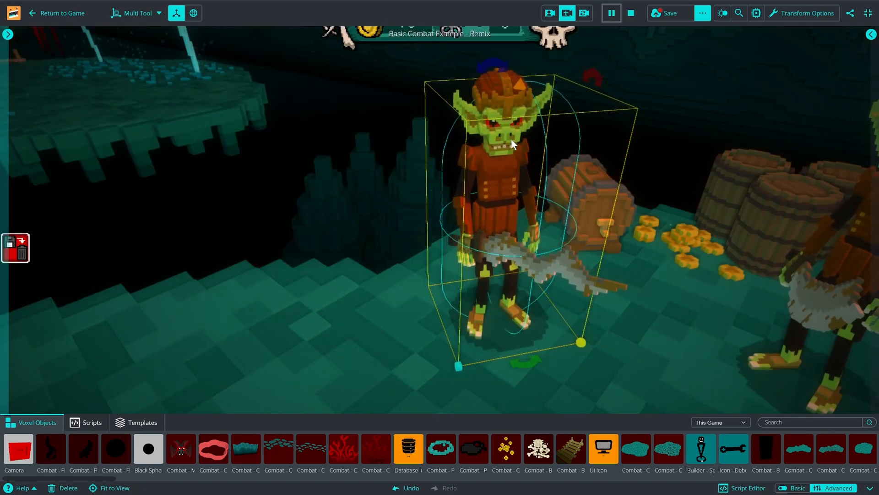
pyautogui.click(611, 13)
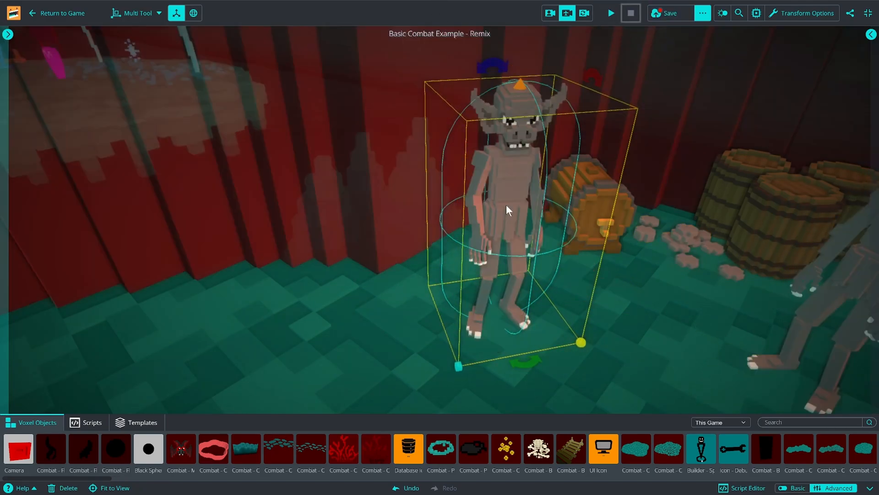
pyautogui.moveTo(476, 233)
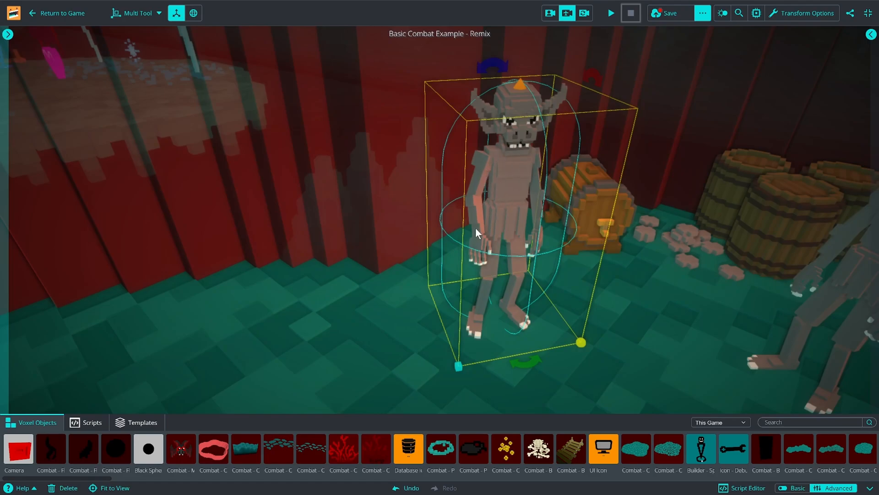
pyautogui.moveTo(519, 188)
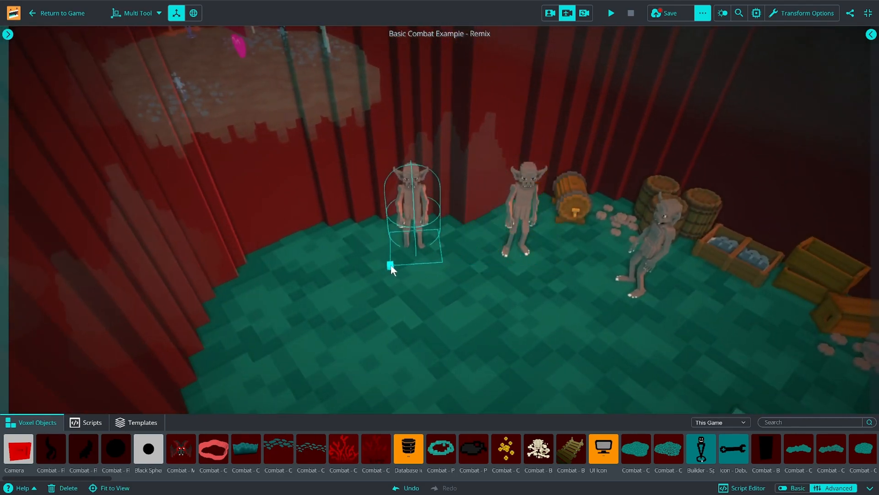
# - Select Monster 3 and browse its dbb_custom_npc_appearance script down to Head Voxel Object
pyautogui.click(412, 208)
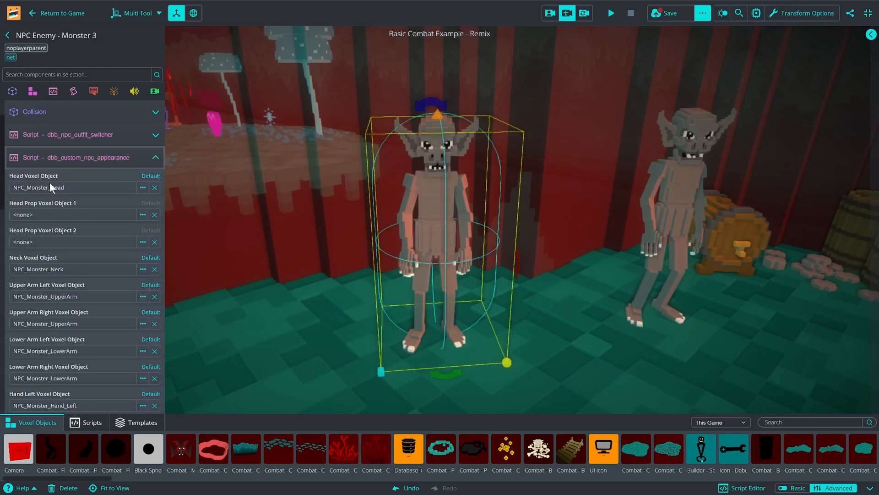
pyautogui.scroll(-3)
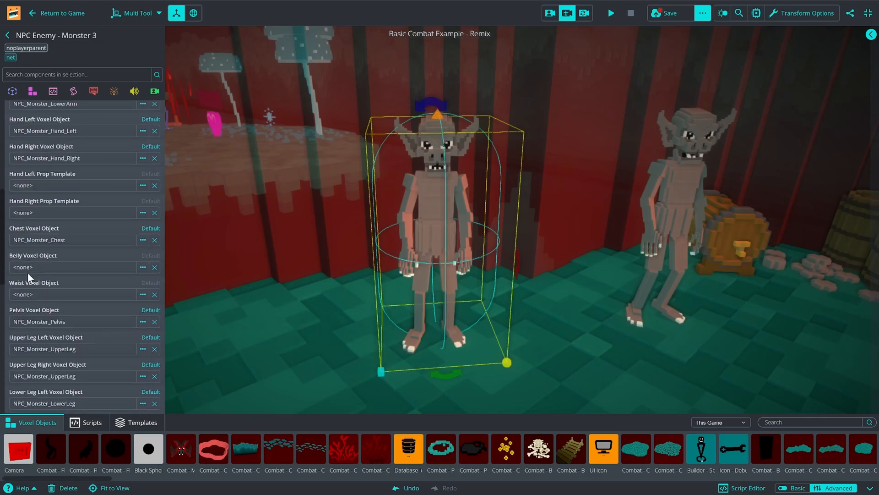
pyautogui.scroll(3)
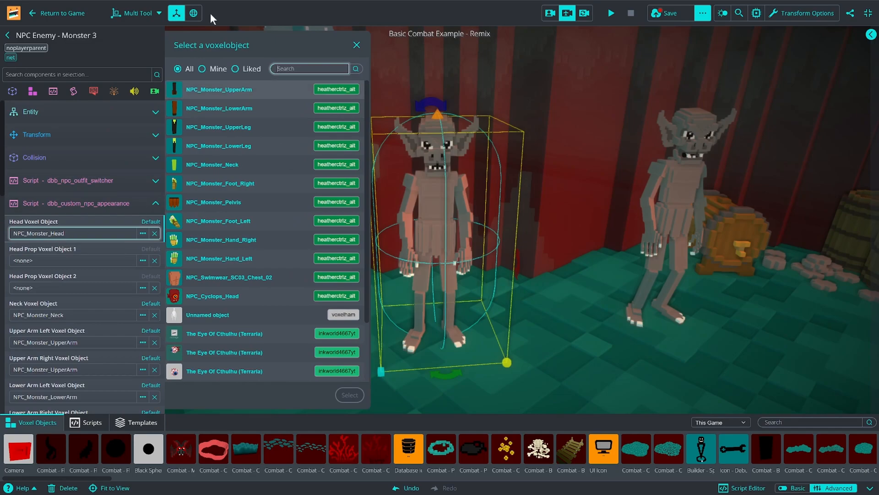
# - Assign Ocean - Fish Shark Head (Brown Striped) as the head and start a playtest
pyautogui.click(202, 69)
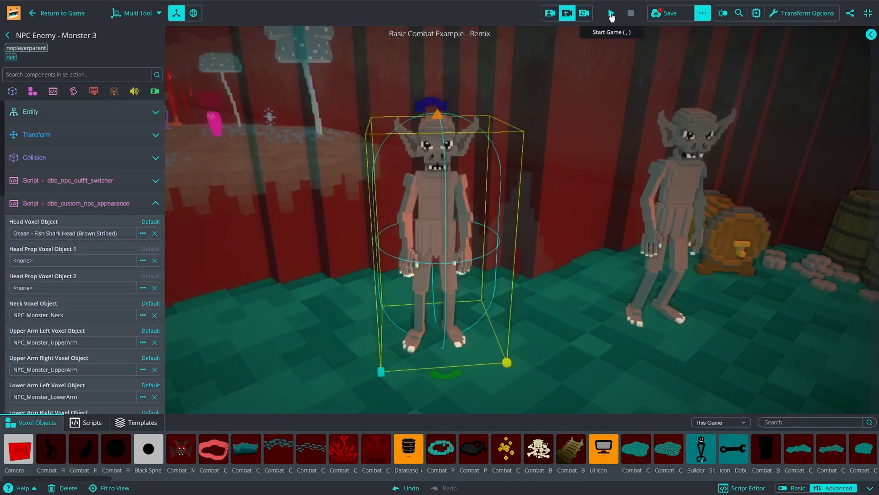
pyautogui.click(610, 12)
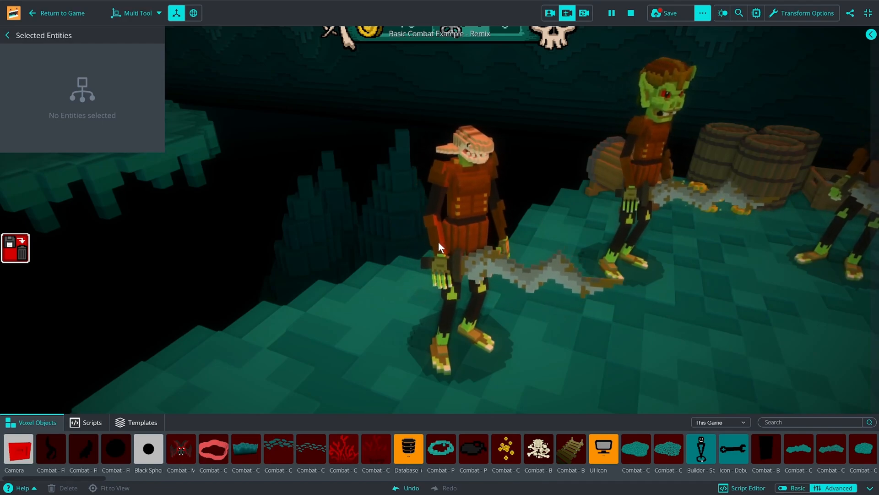
# - Stop the playtest and hide the empty Selected Entities panel
pyautogui.click(611, 13)
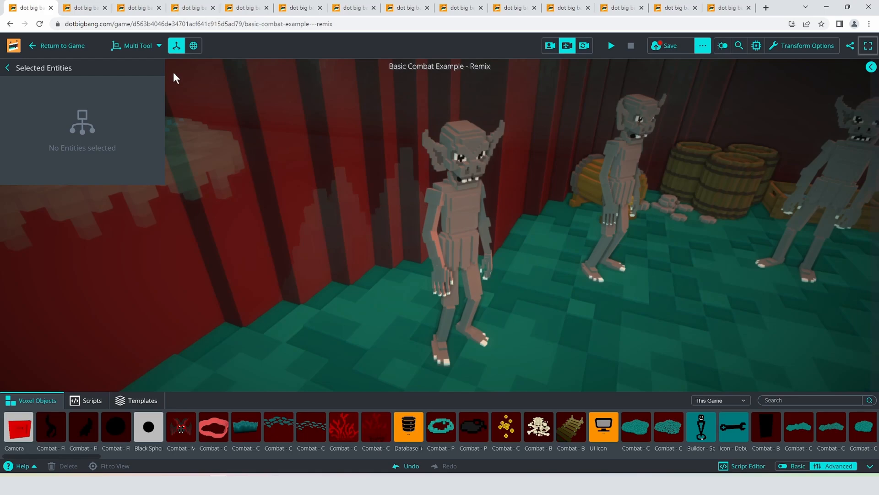
pyautogui.click(8, 67)
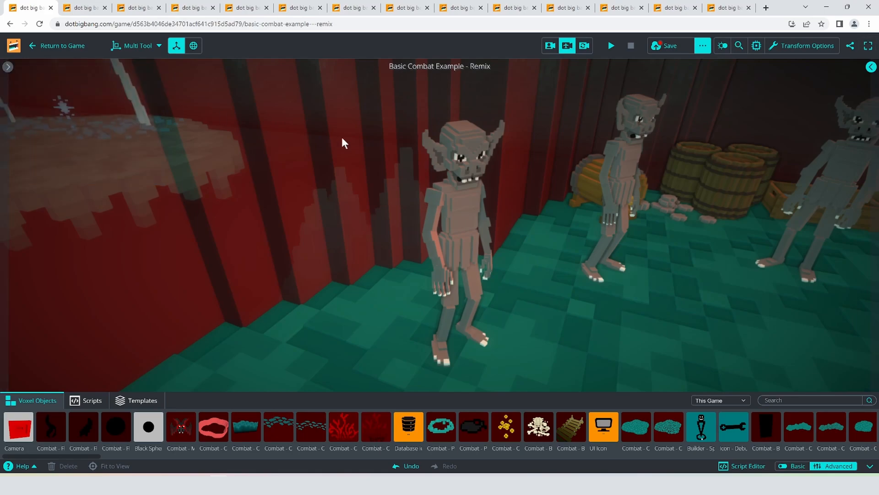
pyautogui.moveTo(386, 199)
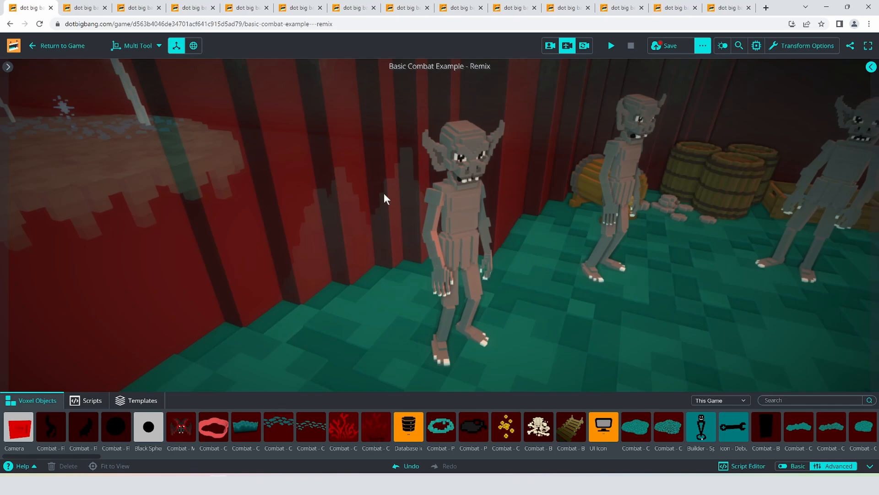
pyautogui.moveTo(110, 53)
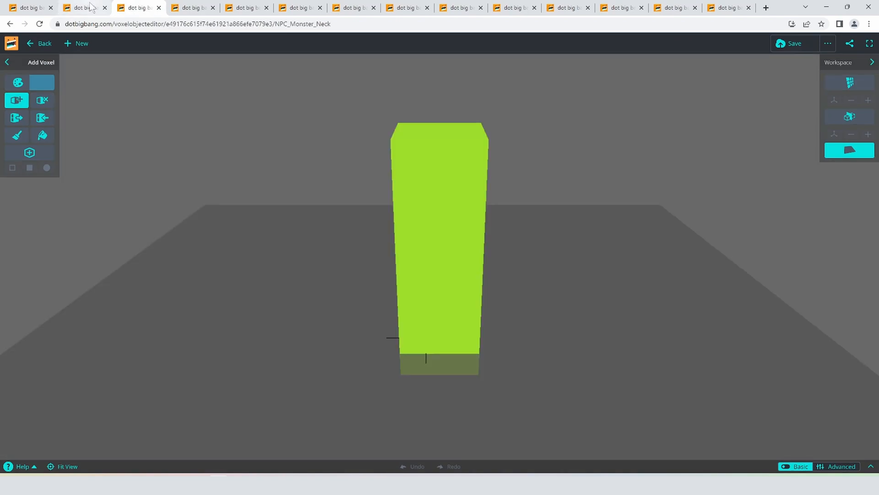
# - Browse the monster part tabs — lower arm, upper arm, chest, left foot, right hand — toward the cyclops head
pyautogui.click(191, 7)
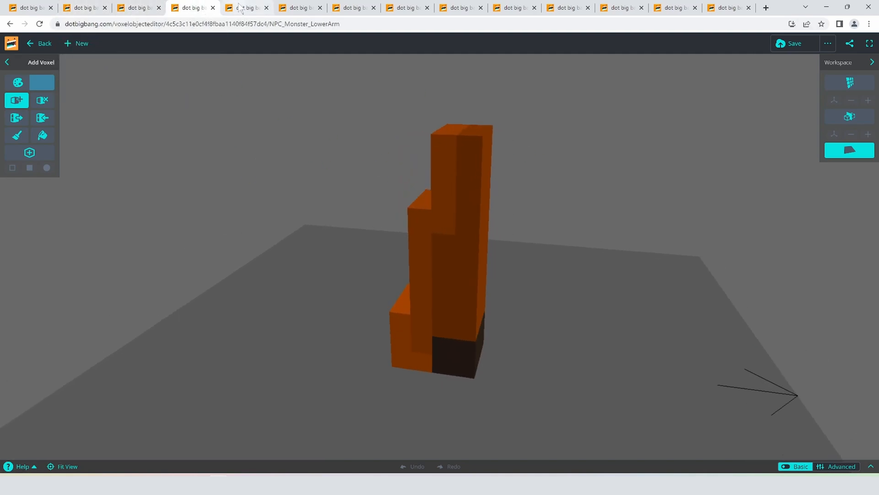
pyautogui.click(299, 7)
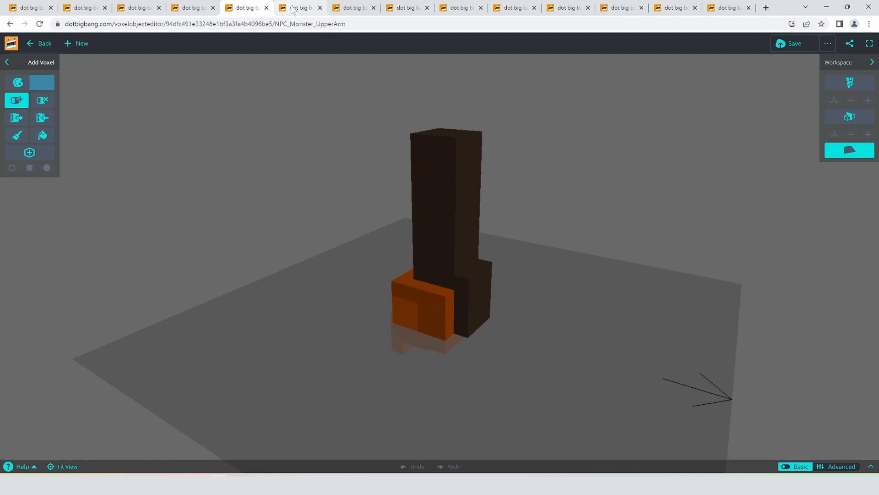
pyautogui.click(407, 8)
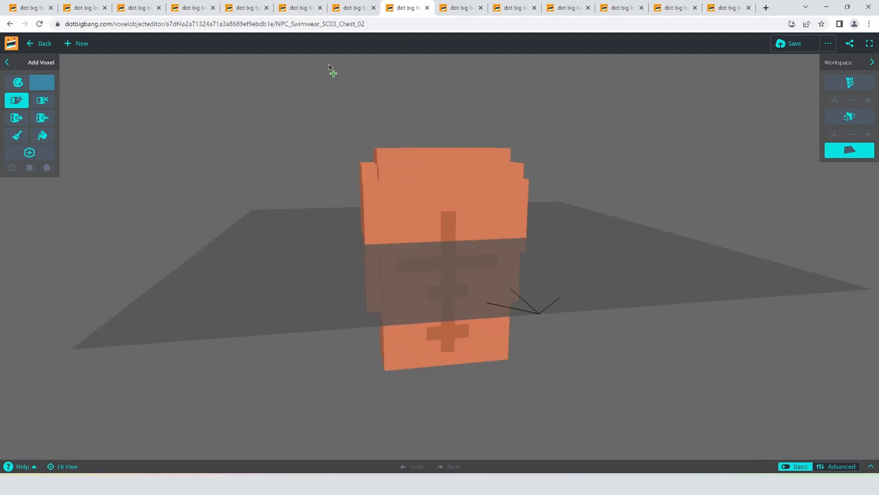
pyautogui.moveTo(328, 67); pyautogui.dragTo(180, 171)
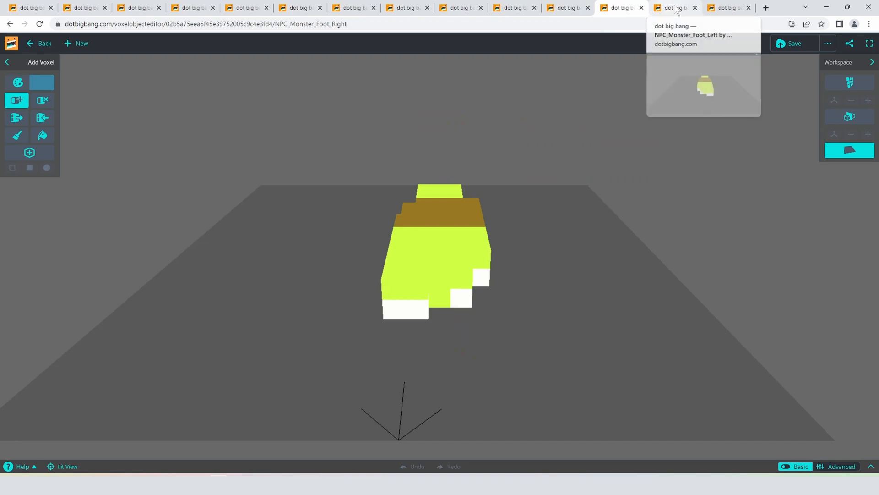
pyautogui.click(729, 7)
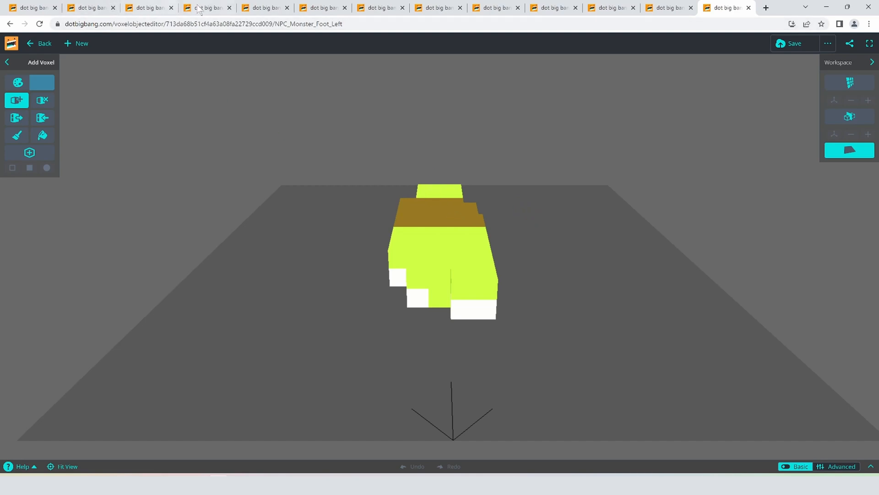
pyautogui.moveTo(380, 8)
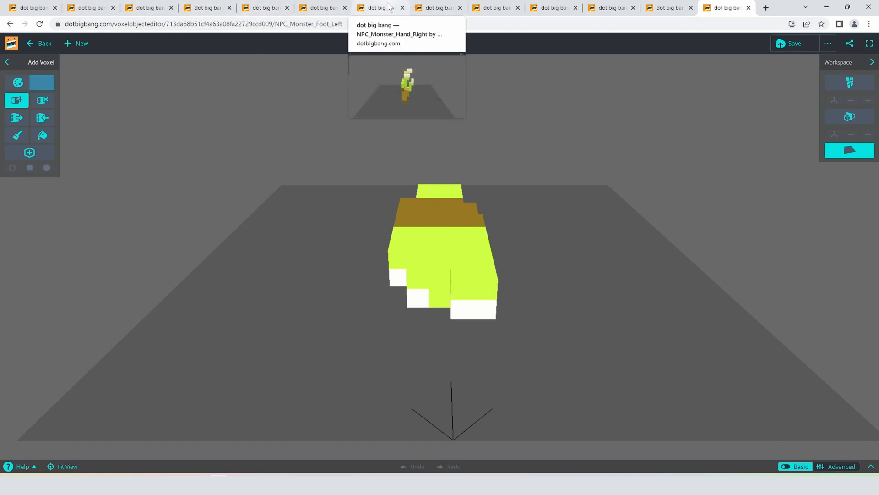
pyautogui.click(146, 8)
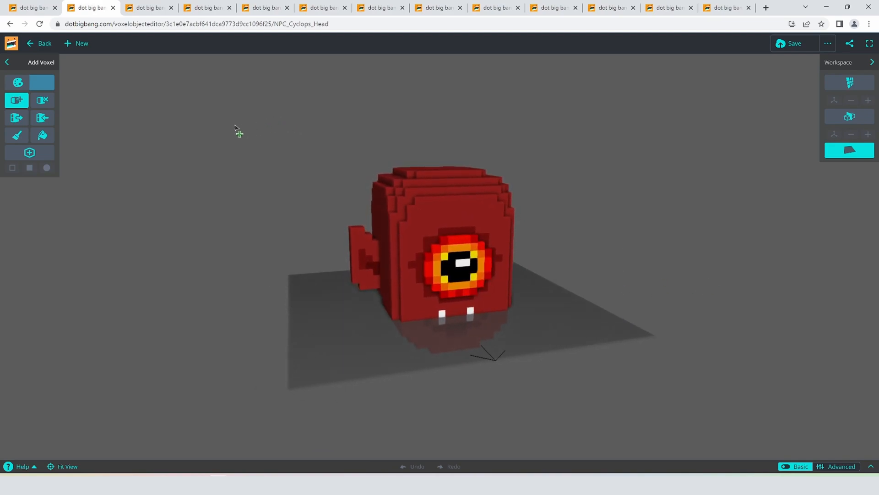
pyautogui.moveTo(301, 192)
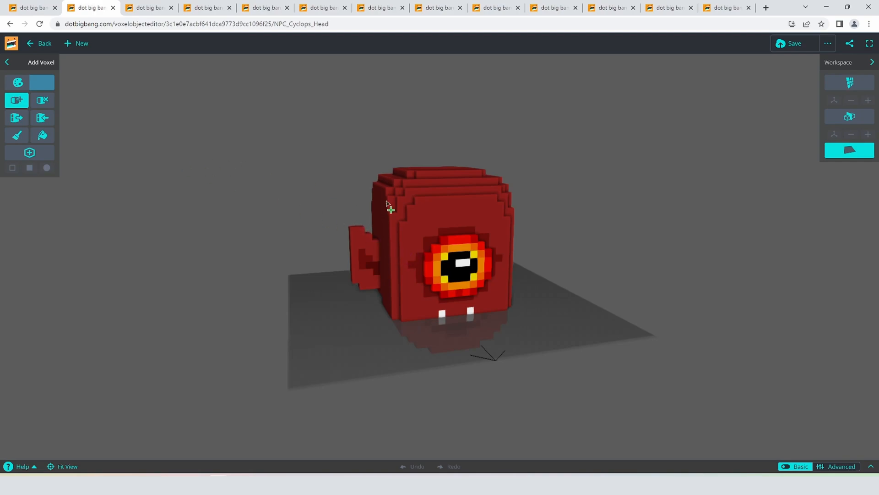
pyautogui.moveTo(295, 201)
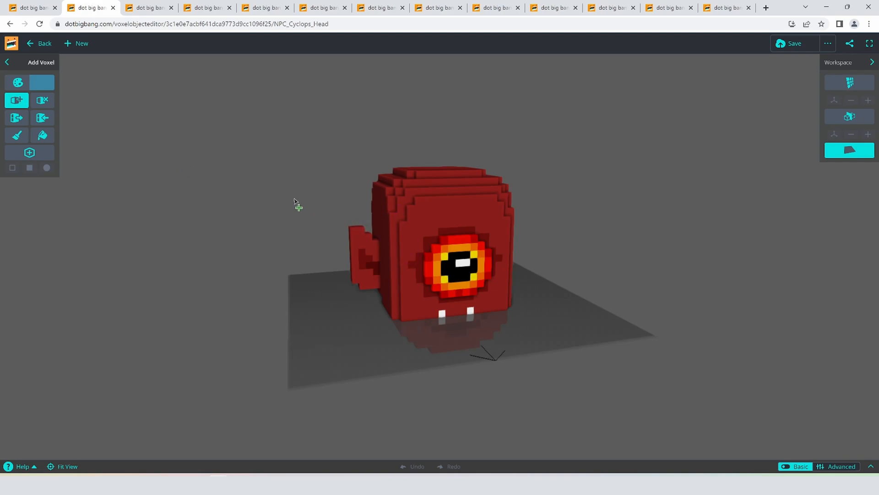
pyautogui.moveTo(168, 196)
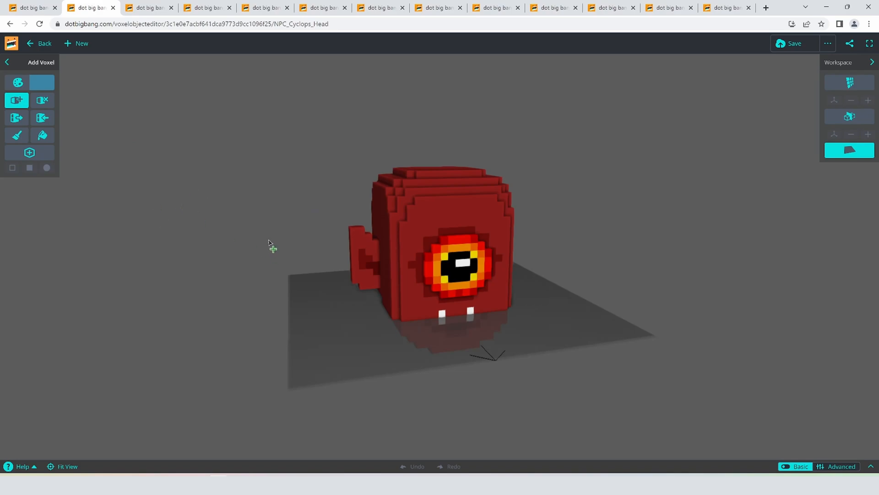
# - Colour-fill the cyclops head's mouth dark red and a tooth gold, moving through the chest tab
pyautogui.click(41, 135)
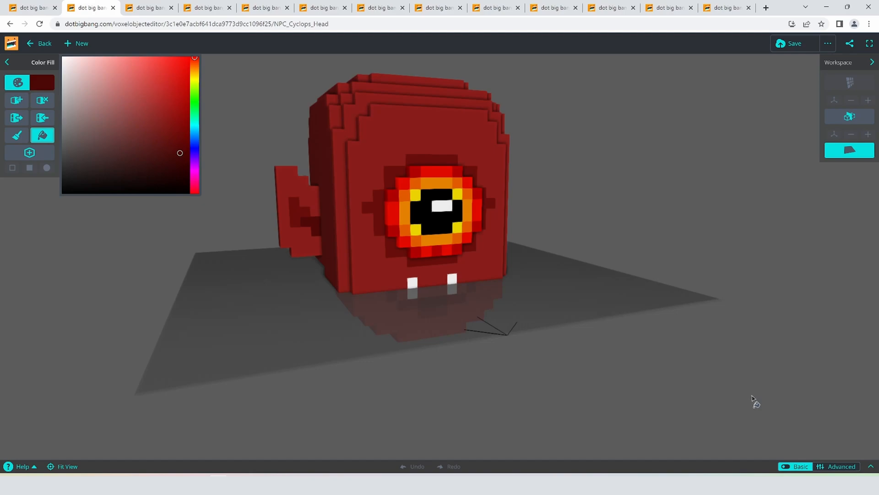
pyautogui.moveTo(841, 466)
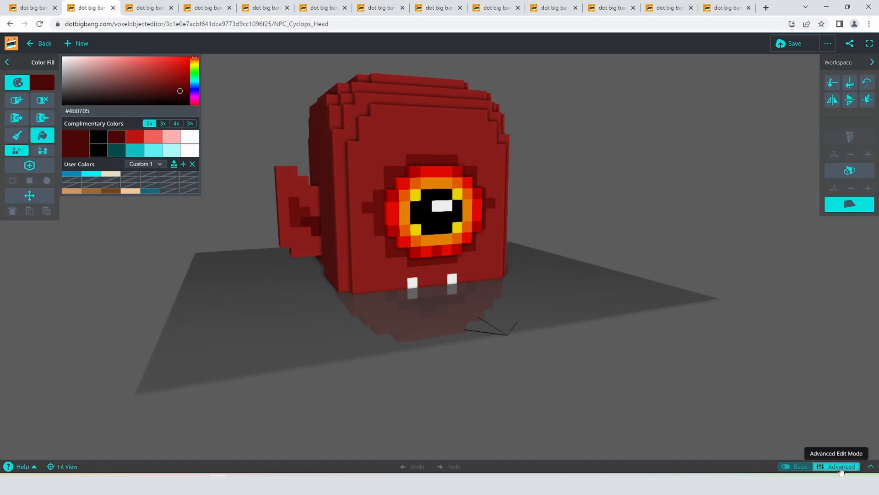
pyautogui.moveTo(512, 221)
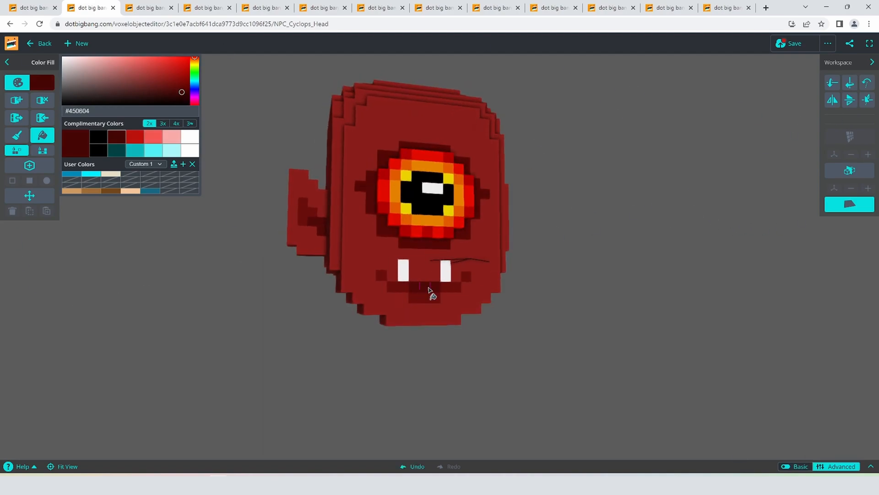
pyautogui.click(827, 43)
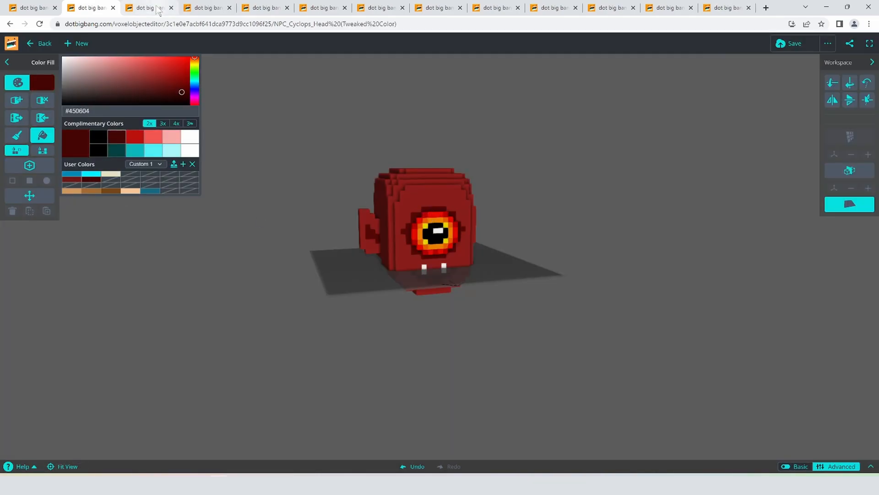
pyautogui.click(204, 8)
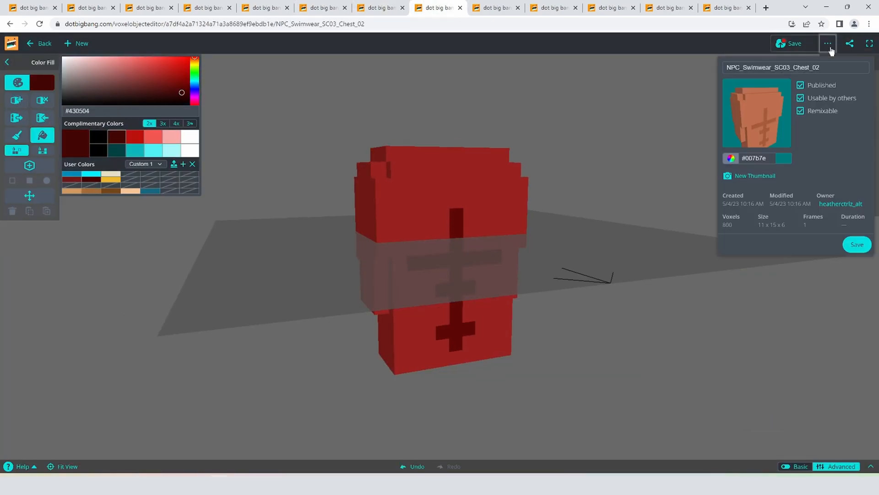
pyautogui.click(496, 8)
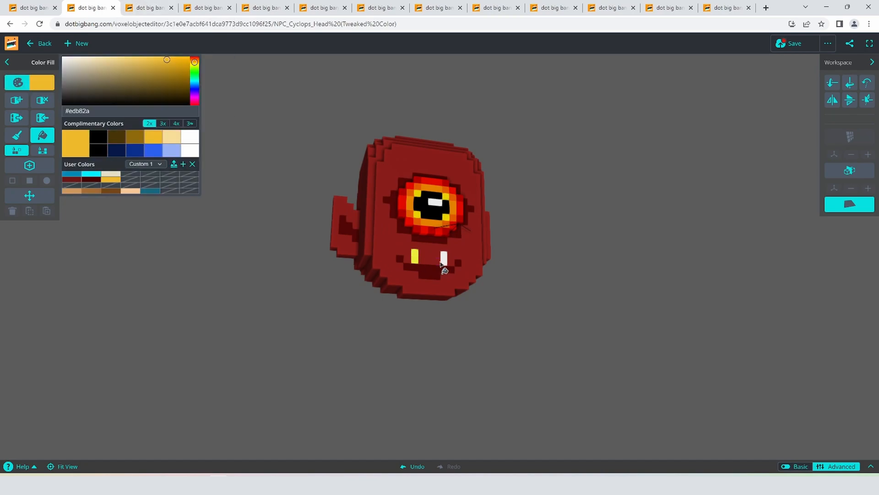
pyautogui.click(148, 8)
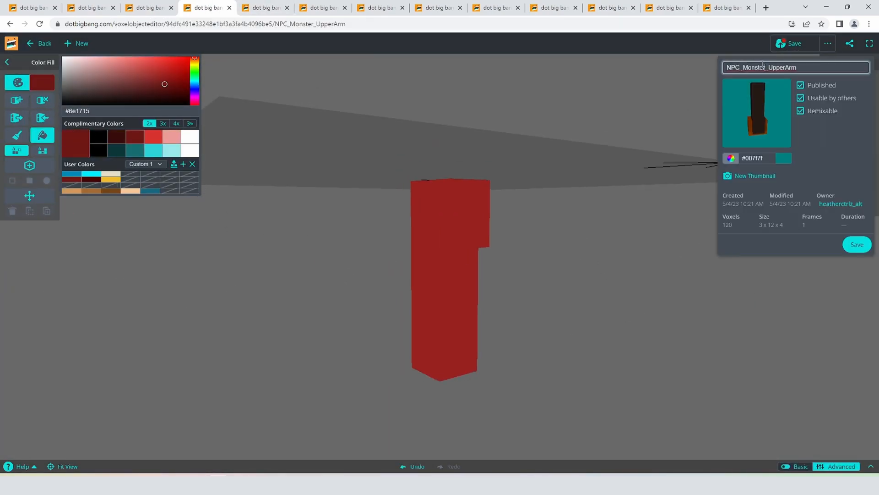
# - Repaint the right hand, lower leg and foot parts in red and gold with brush and dark-red fill
pyautogui.click(496, 7)
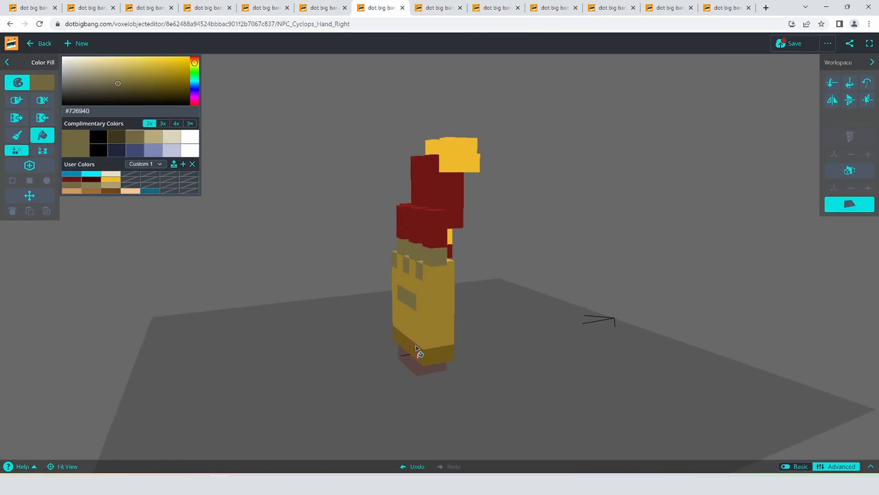
pyautogui.click(552, 7)
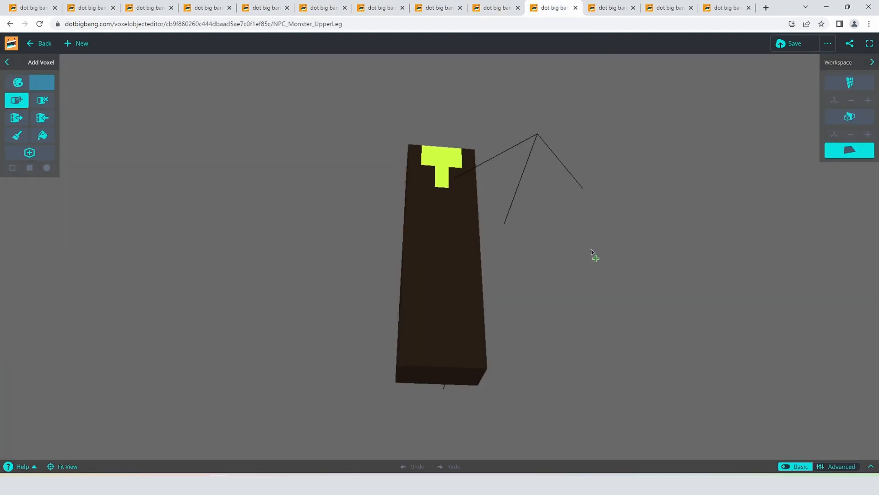
pyautogui.click(16, 136)
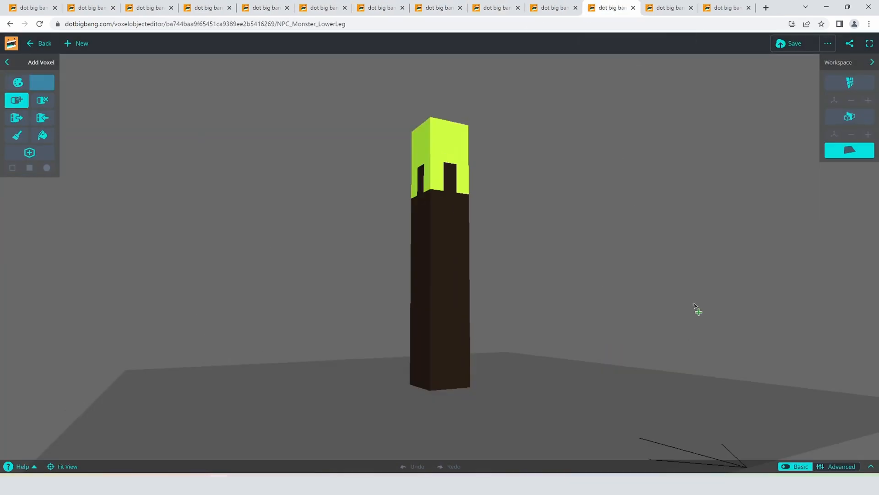
pyautogui.click(17, 136)
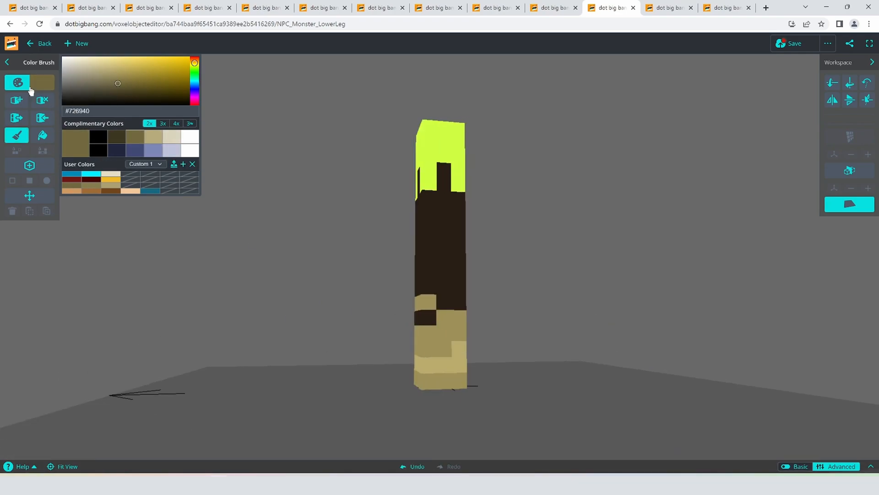
pyautogui.click(43, 136)
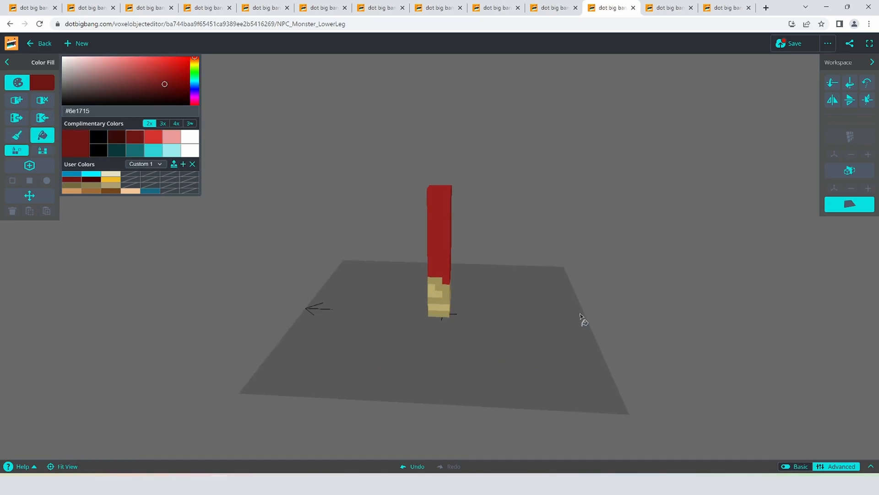
pyautogui.click(668, 8)
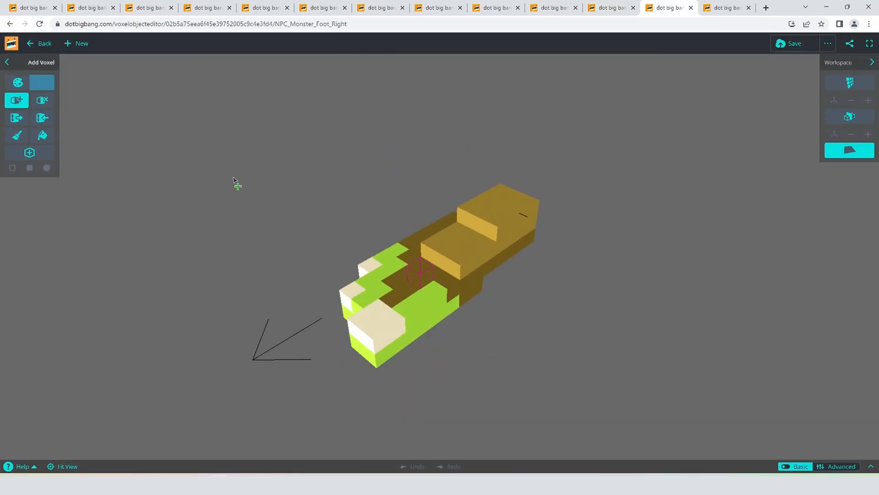
pyautogui.click(42, 136)
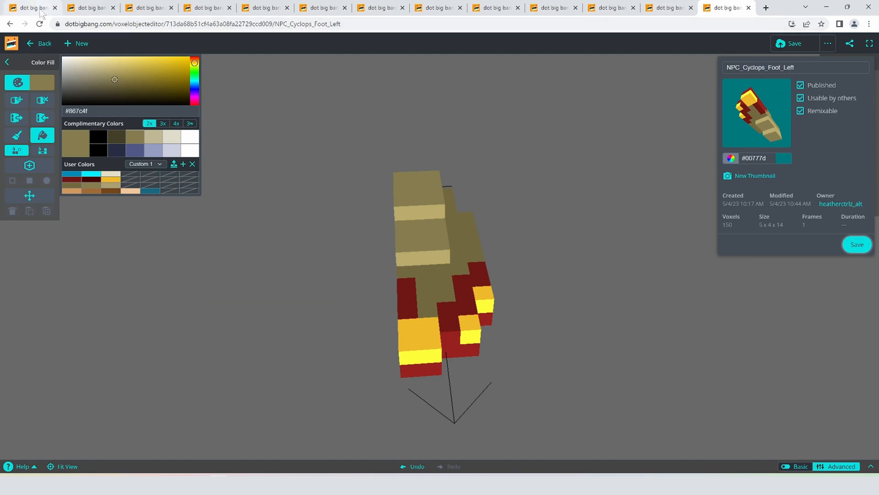
# - Confirm NPC_Cyclops_Head as Monster 3's head, leave the neck unchanged, and save the game
pyautogui.click(31, 8)
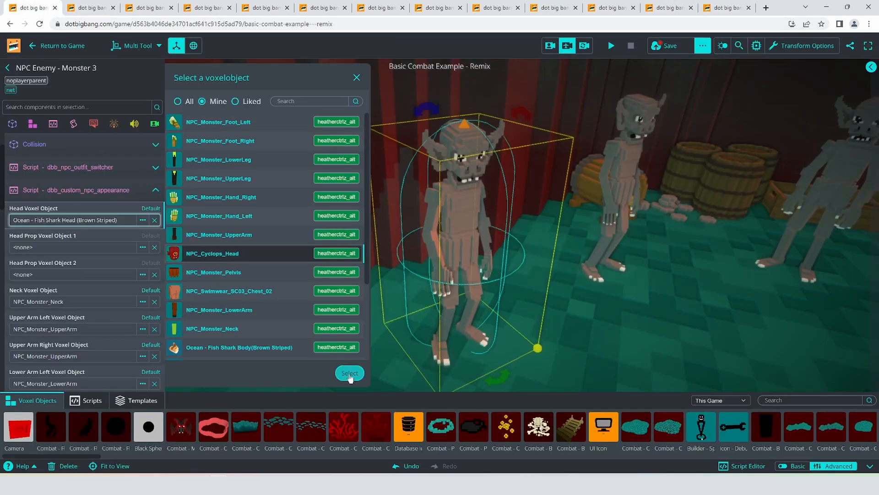
pyautogui.click(349, 372)
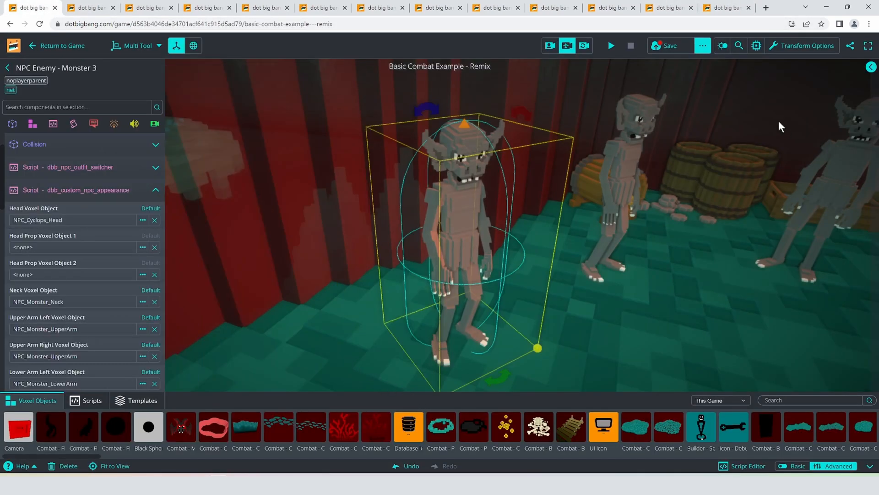
pyautogui.click(142, 302)
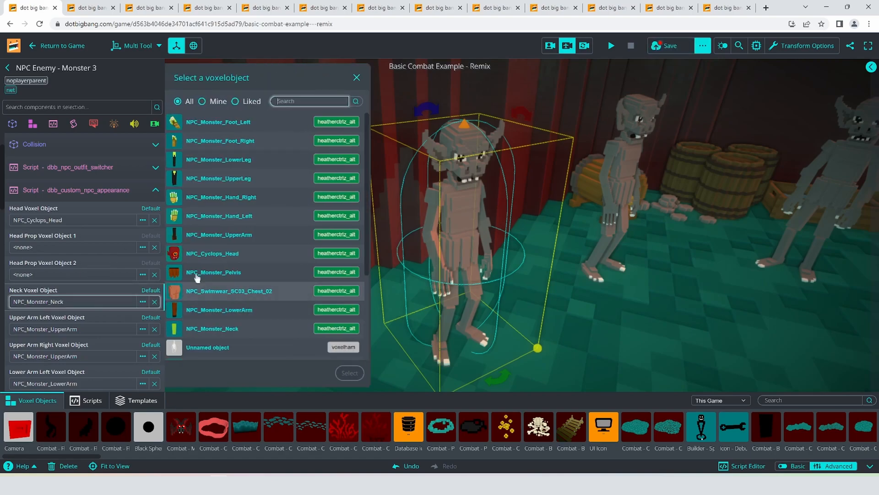
pyautogui.moveTo(211, 236)
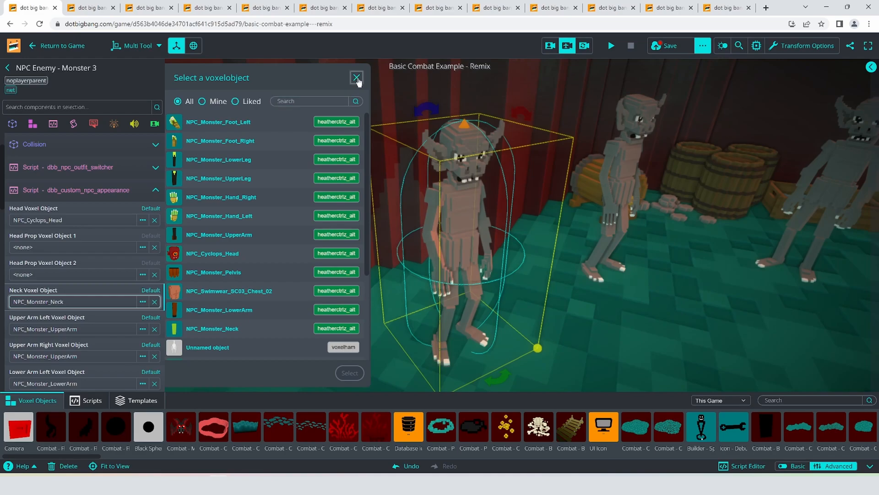
pyautogui.click(357, 77)
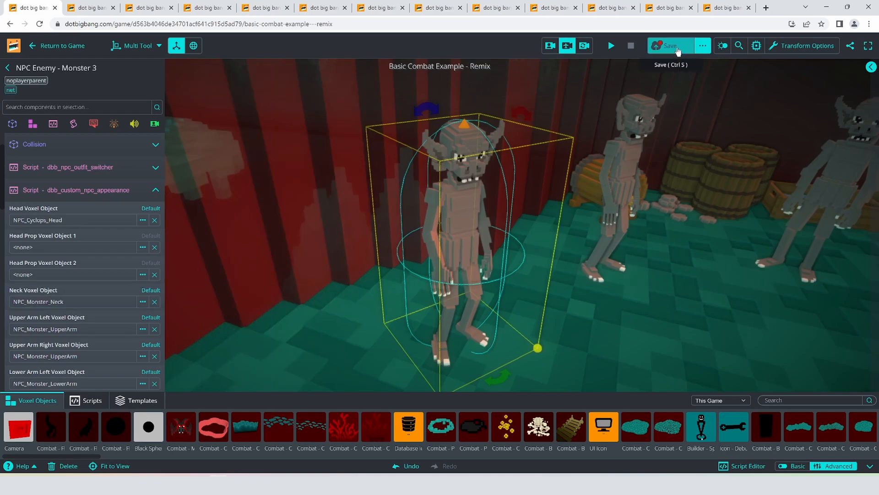
pyautogui.click(668, 46)
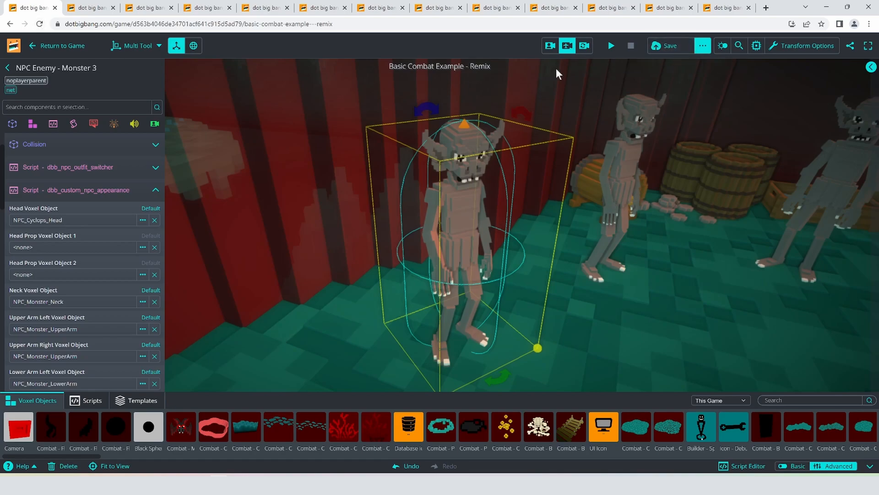
# - Assign Cyclops neck, upper arm and upper leg voxel objects to the matching slots
pyautogui.click(609, 46)
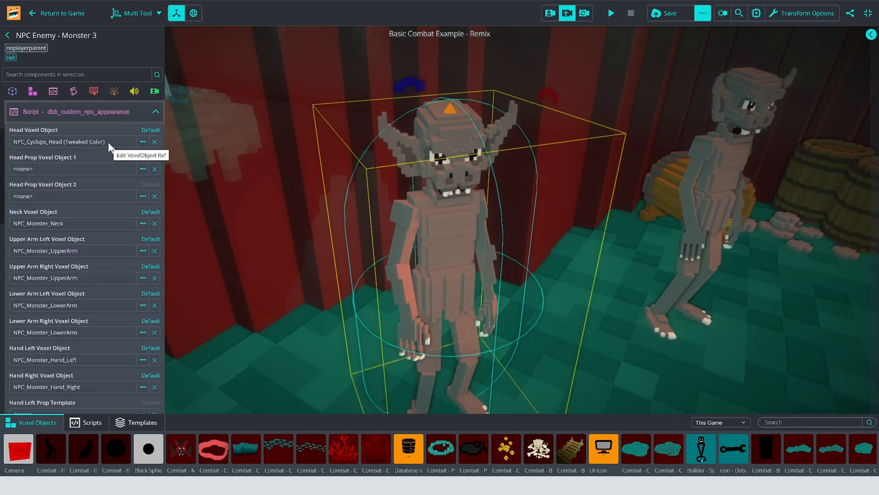
pyautogui.moveTo(99, 232)
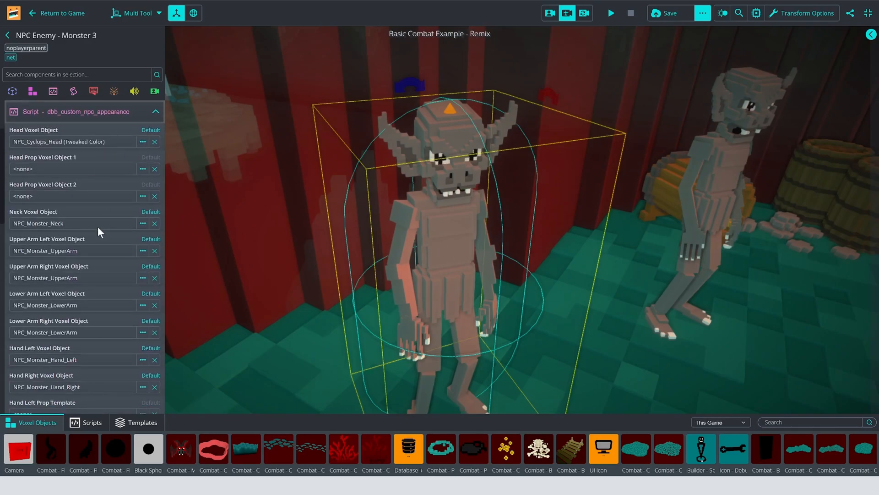
pyautogui.click(143, 224)
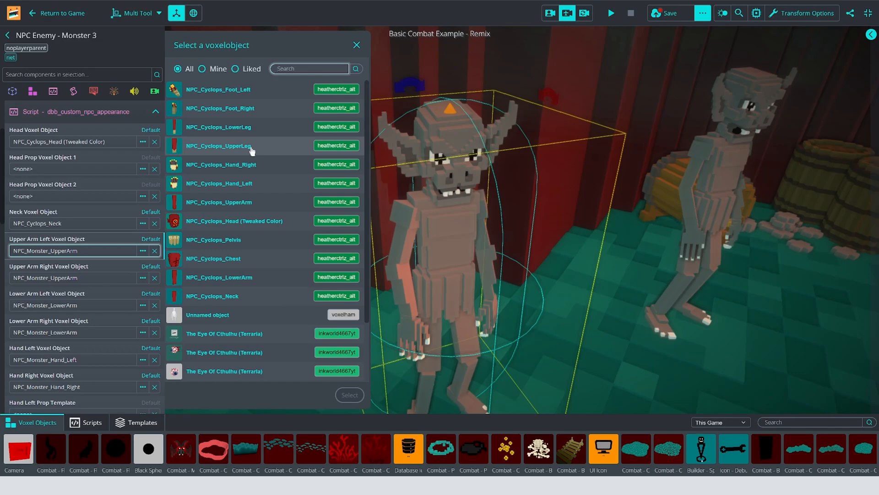
pyautogui.click(356, 45)
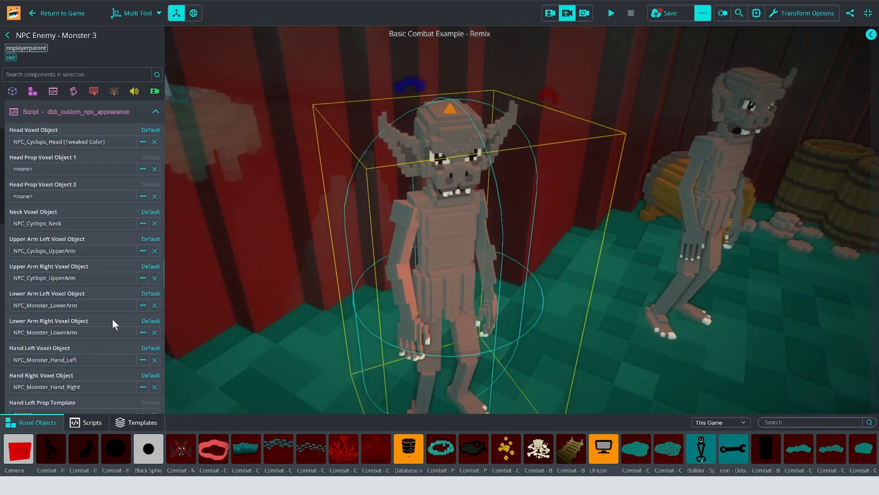
pyautogui.click(143, 387)
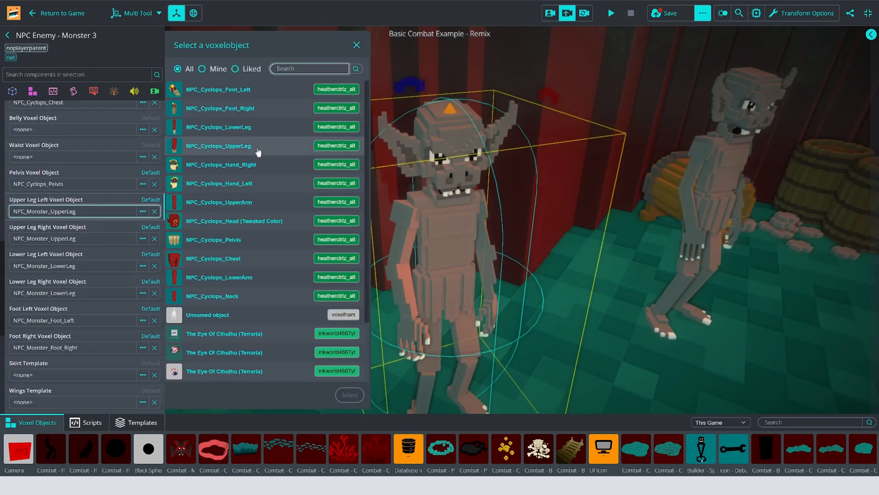
pyautogui.click(357, 45)
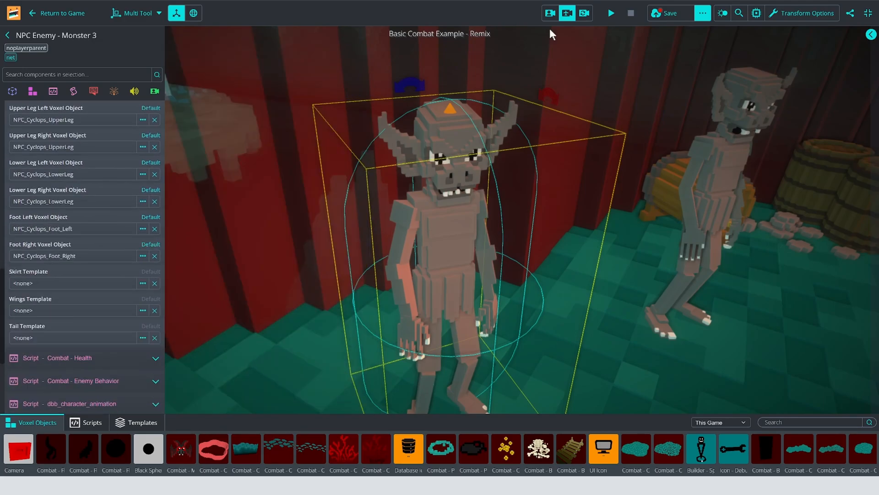
# - Start a playtest and inspect the red cyclops Monster 3
pyautogui.click(611, 13)
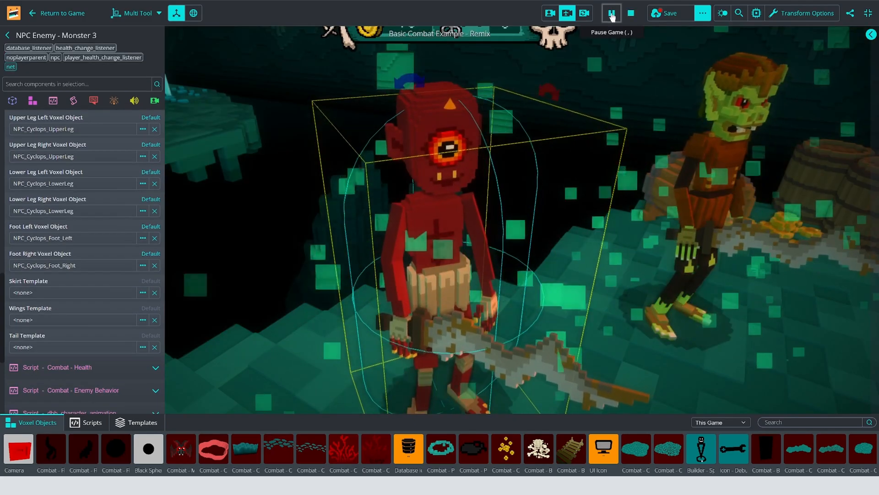
pyautogui.click(610, 13)
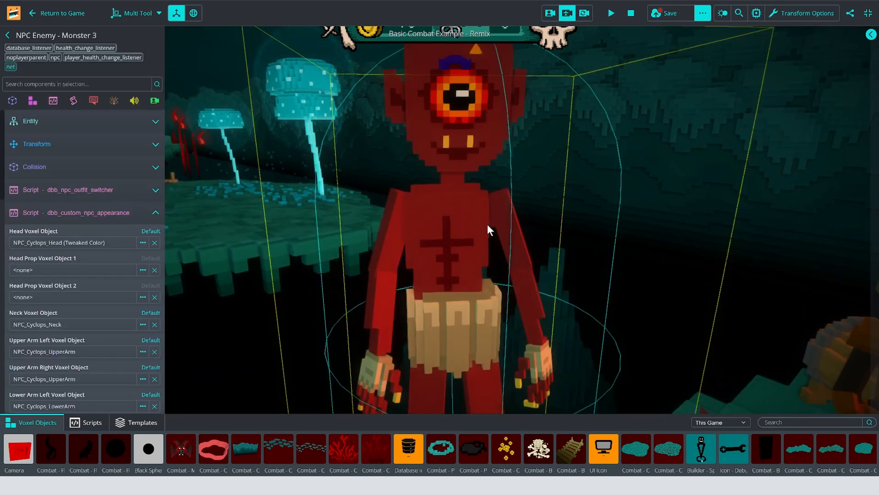
pyautogui.moveTo(503, 248)
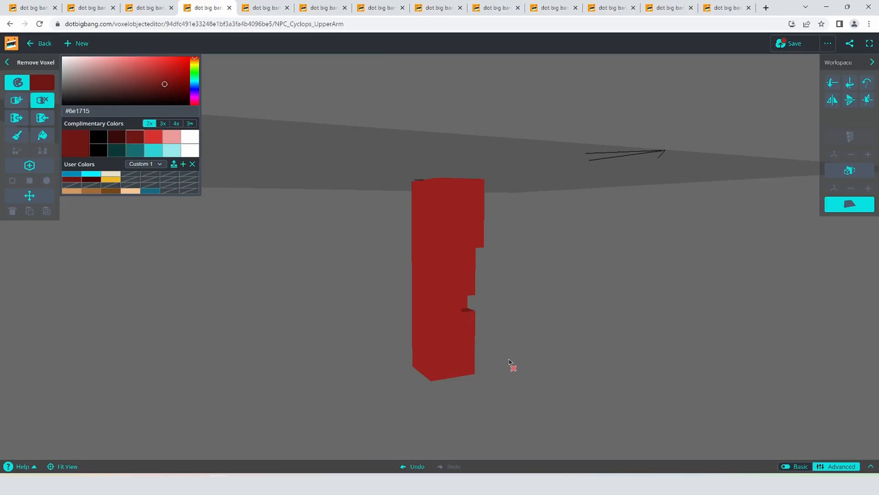
# - Push faces out on NPC_Cyclops_UpperArm to fill its side notches smooth
pyautogui.click(17, 117)
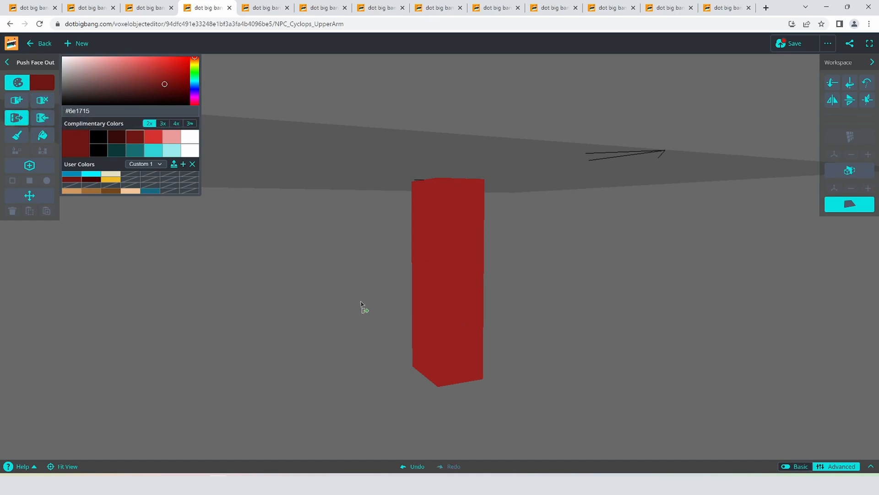
pyautogui.click(794, 43)
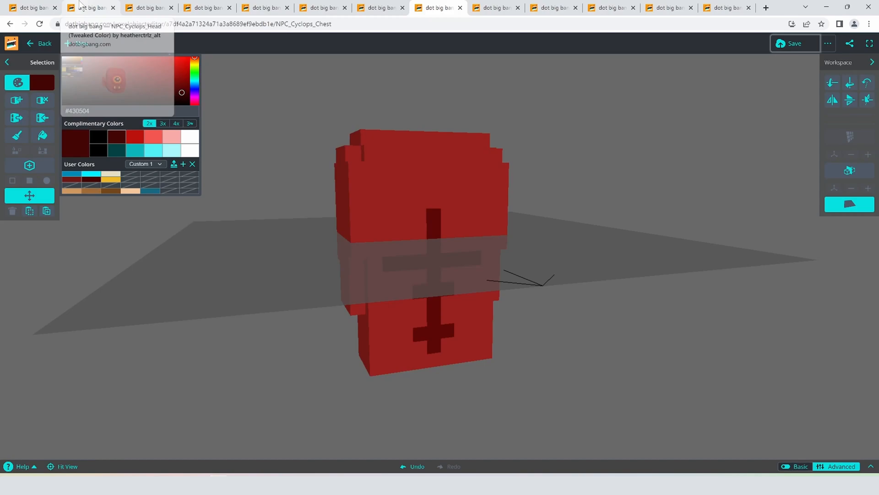
# - Return to the game tab and exit edit mode to play the Basic Combat Example
pyautogui.click(31, 7)
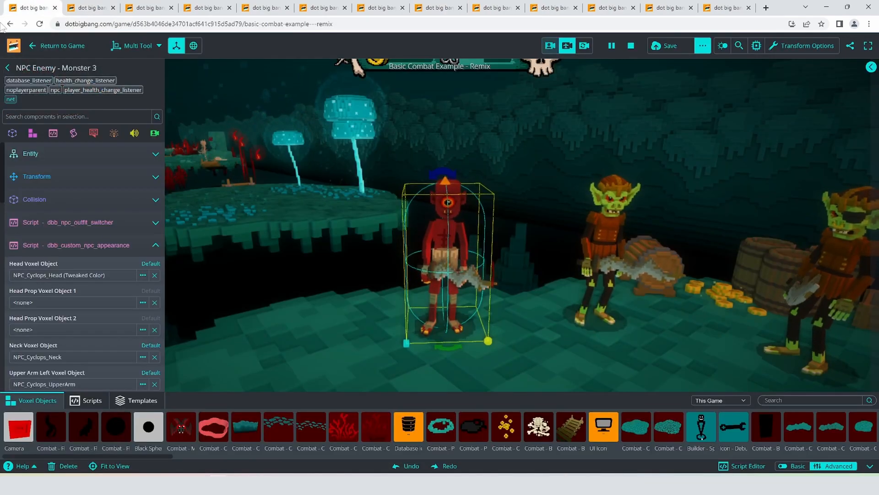
pyautogui.click(62, 46)
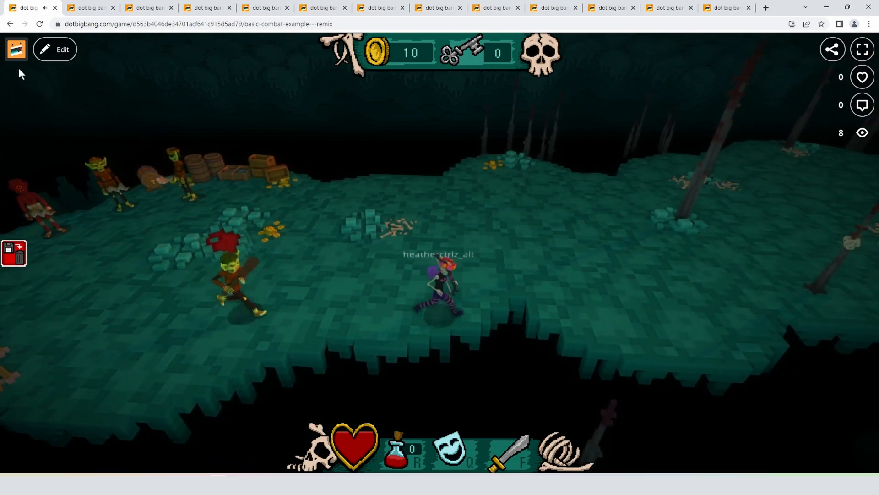
# - Playtest the cave fight, moving around and attacking the nearby goblin enemies
pyautogui.click(54, 50)
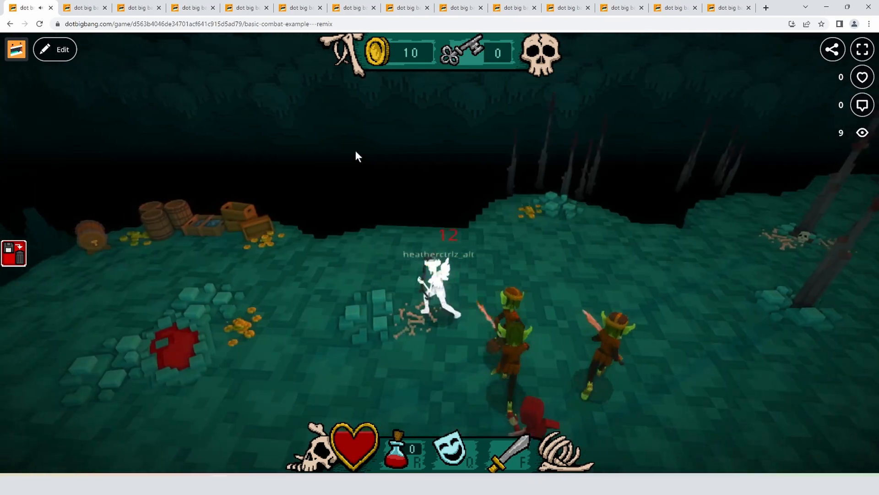
pyautogui.click(54, 50)
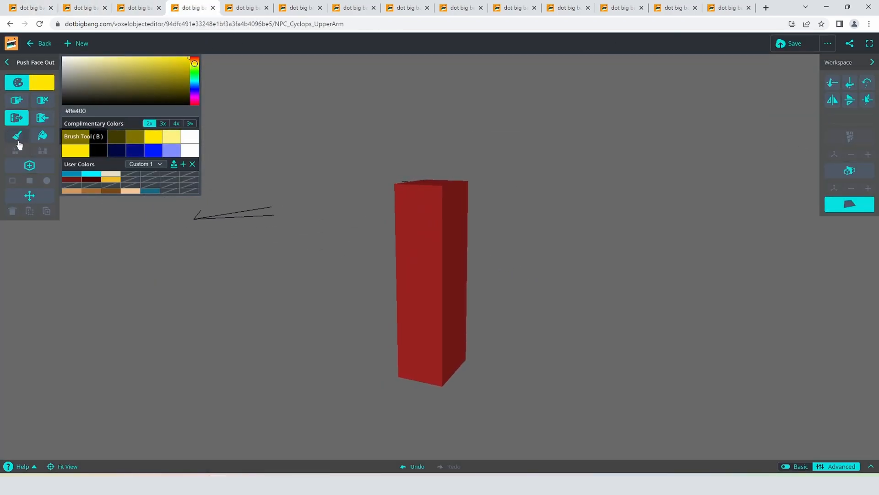
# - Paint and add yellow #ffe400 voxels at the arm's top to form a shoulder pad
pyautogui.click(794, 43)
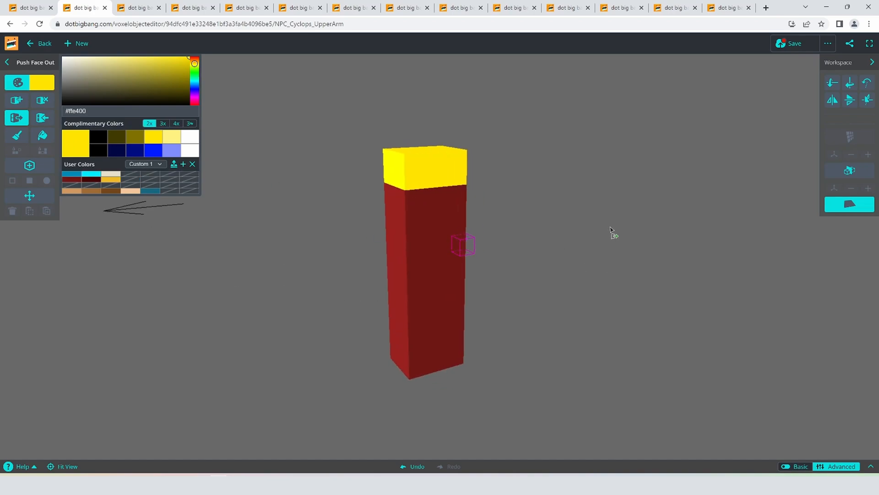
pyautogui.click(16, 100)
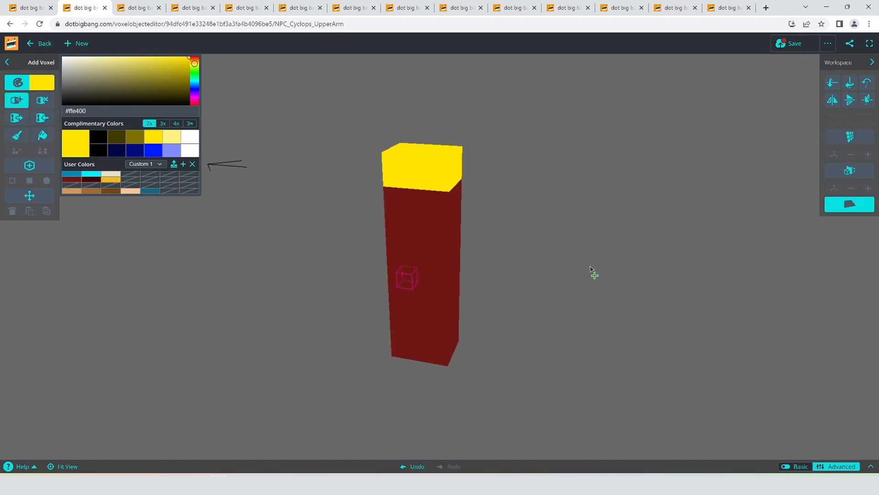
pyautogui.click(418, 219)
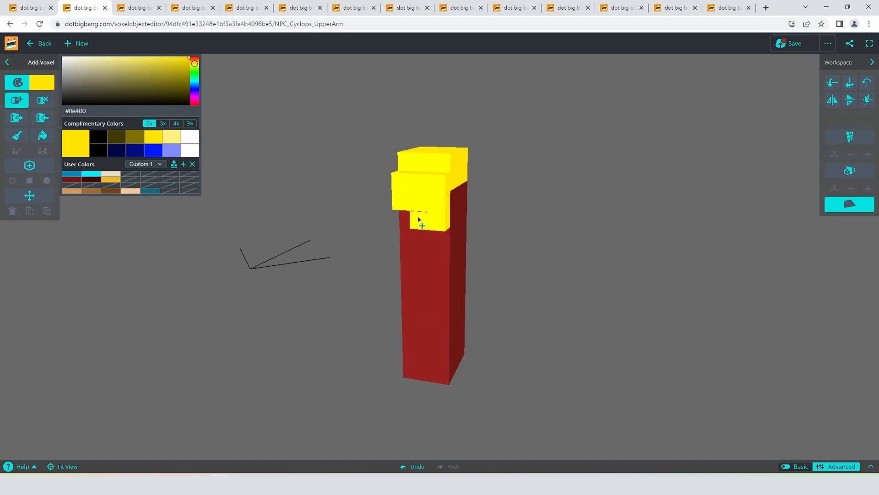
pyautogui.click(794, 43)
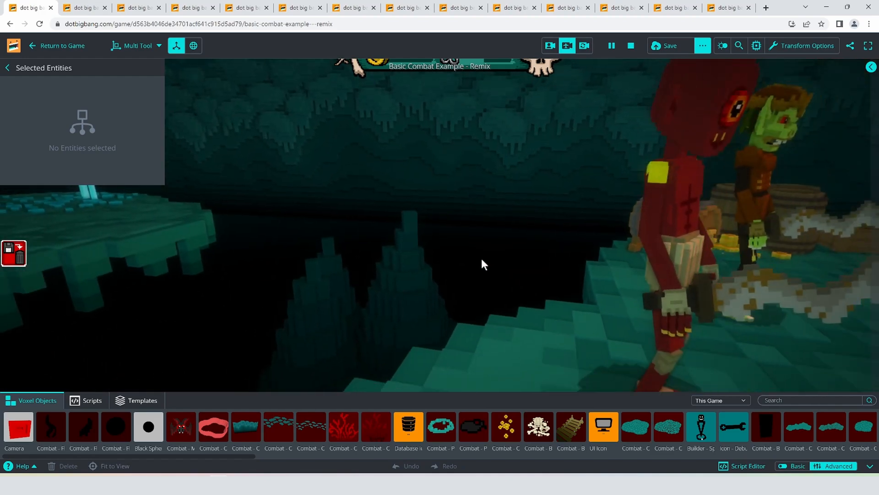
# - Return to the game editor and run the game to see the cyclops with its yellow shoulder pad
pyautogui.click(84, 7)
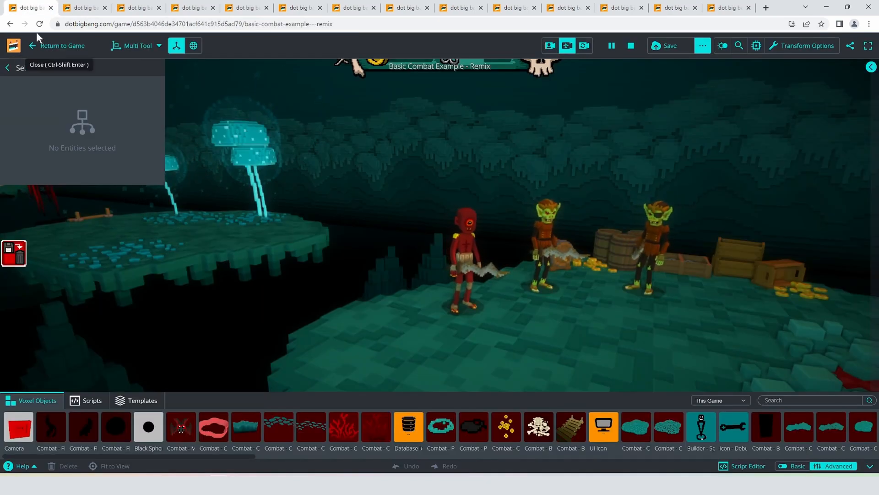
pyautogui.click(63, 46)
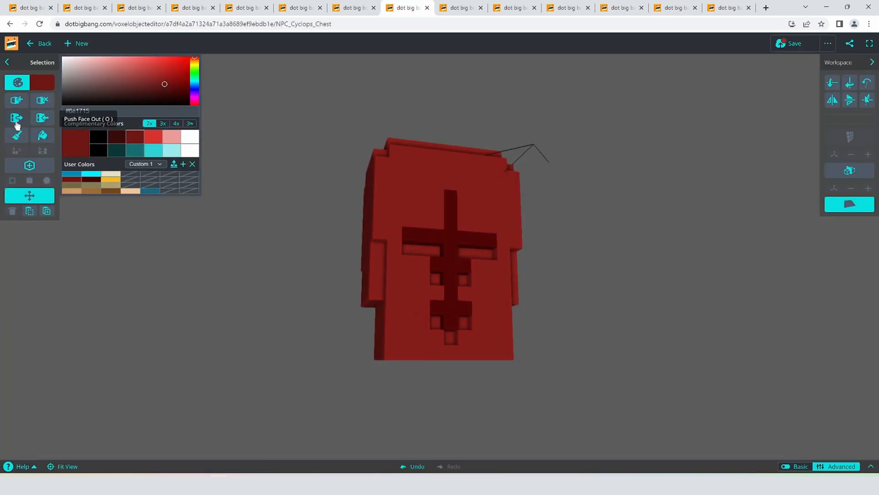
# - Adjust the chest part's faces, then start recolouring the pelvis skirt flaps a darker khaki
pyautogui.click(42, 119)
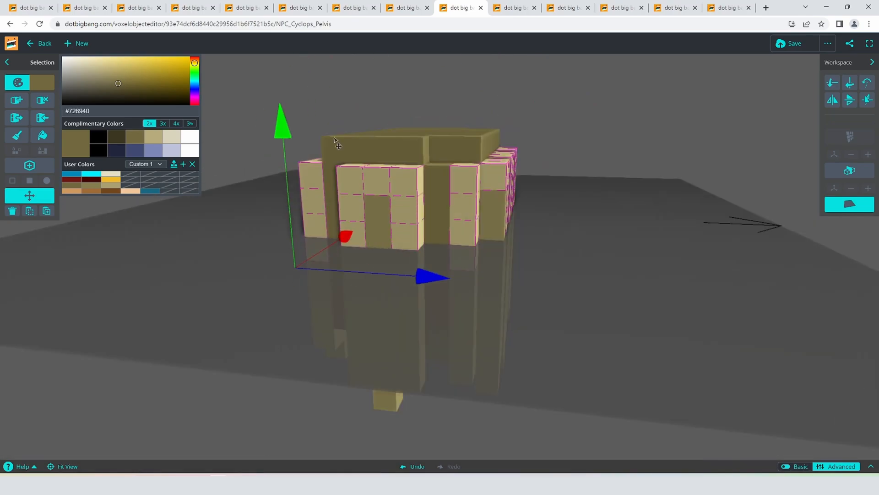
pyautogui.click(17, 136)
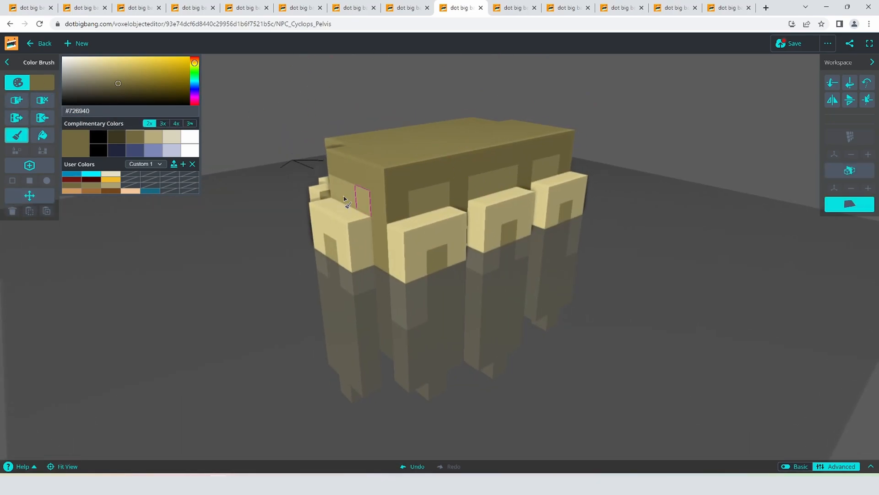